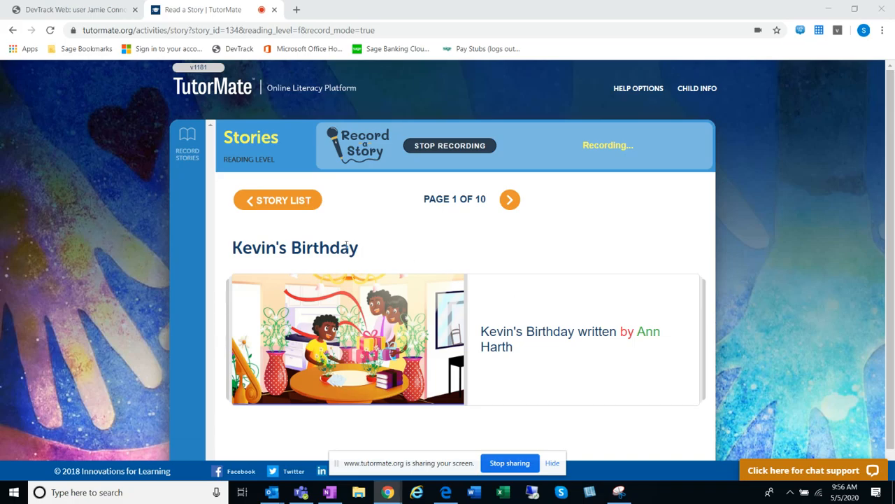
{"action": "mouse_move", "coordinate": [353, 257]}
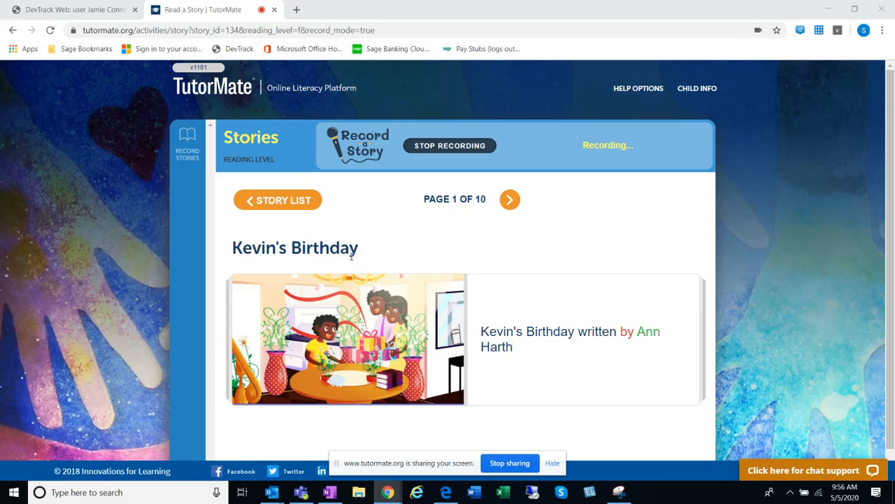
{"action": "mouse_move", "coordinate": [615, 336]}
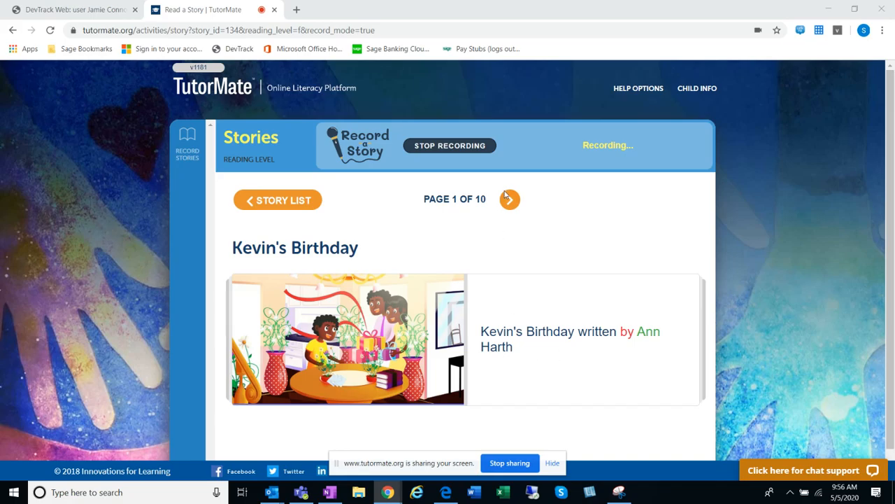
{"action": "mouse_move", "coordinate": [367, 341]}
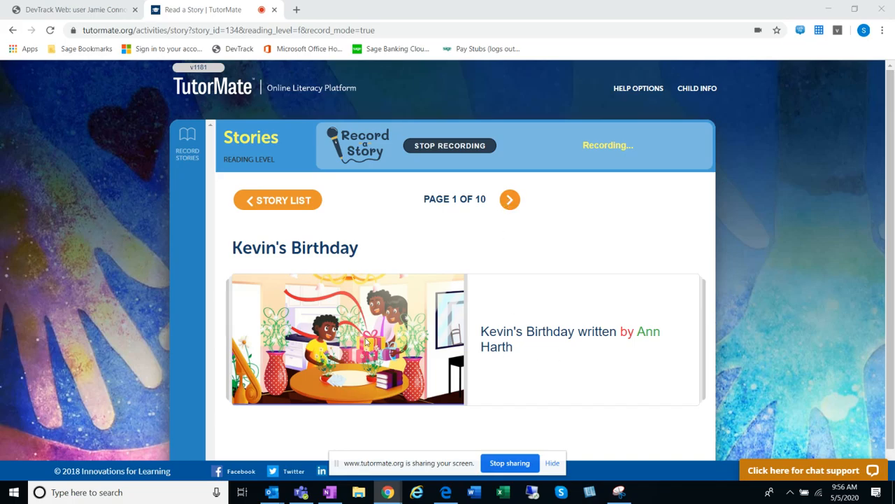
{"action": "mouse_move", "coordinate": [241, 333]}
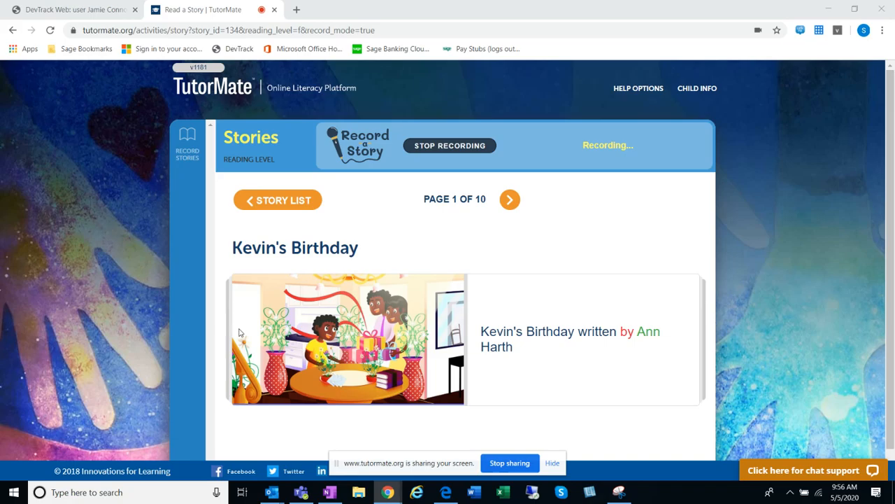
{"action": "mouse_move", "coordinate": [310, 401]}
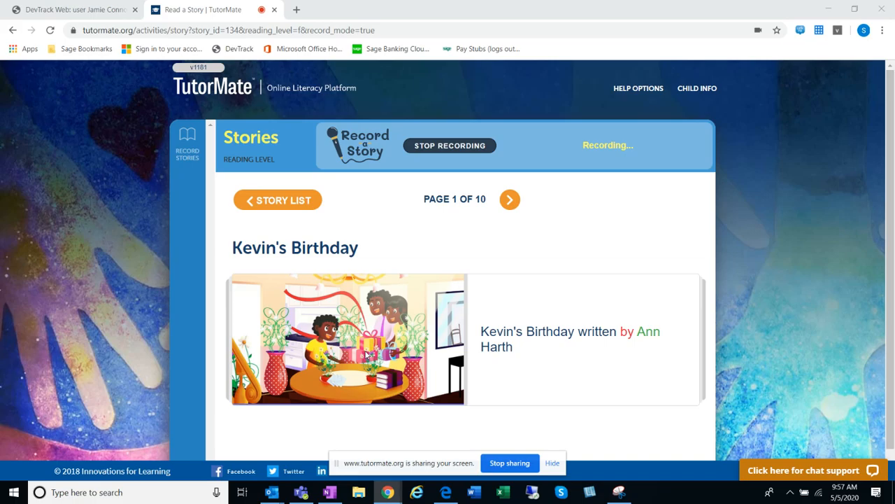
{"action": "mouse_move", "coordinate": [520, 185]}
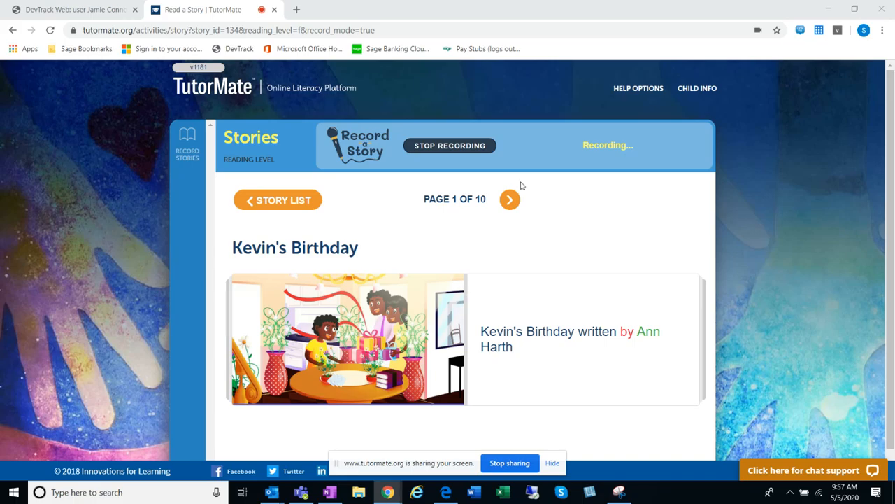
- Advance the story from page 1 through pages 2 and 3 to page 4 of 10
{"action": "left_click", "coordinate": [510, 199]}
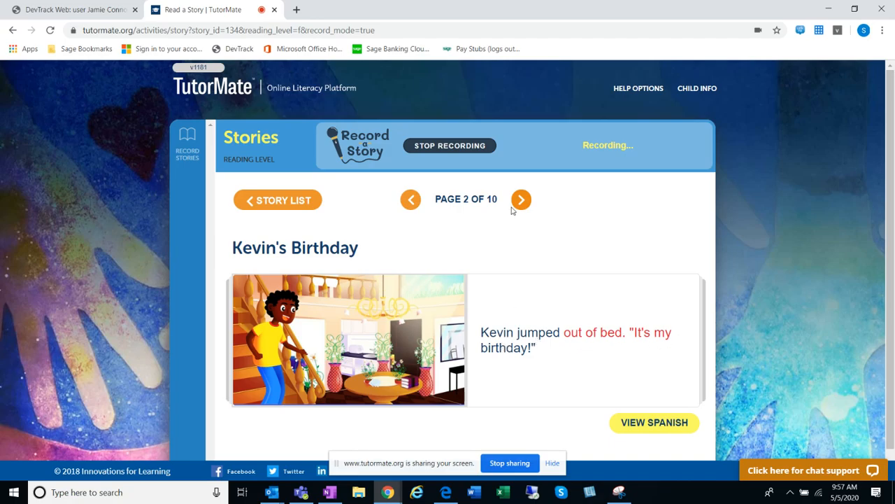
{"action": "left_click", "coordinate": [520, 199]}
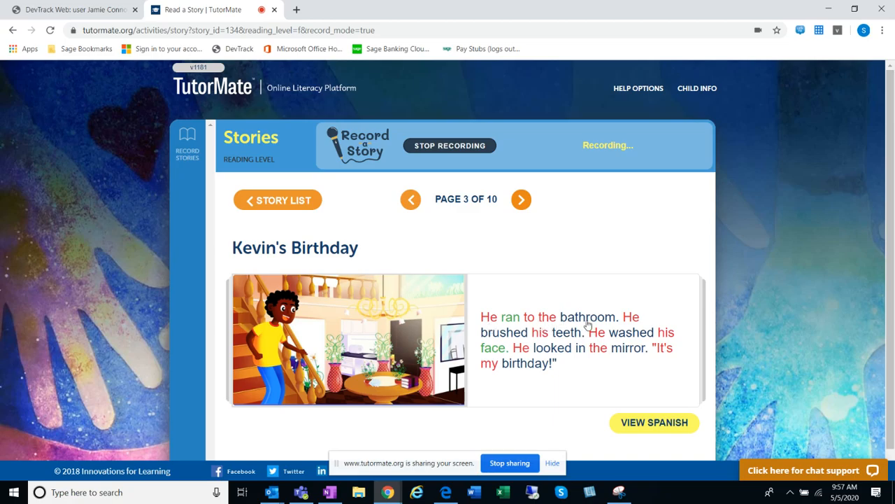
{"action": "mouse_move", "coordinate": [575, 341]}
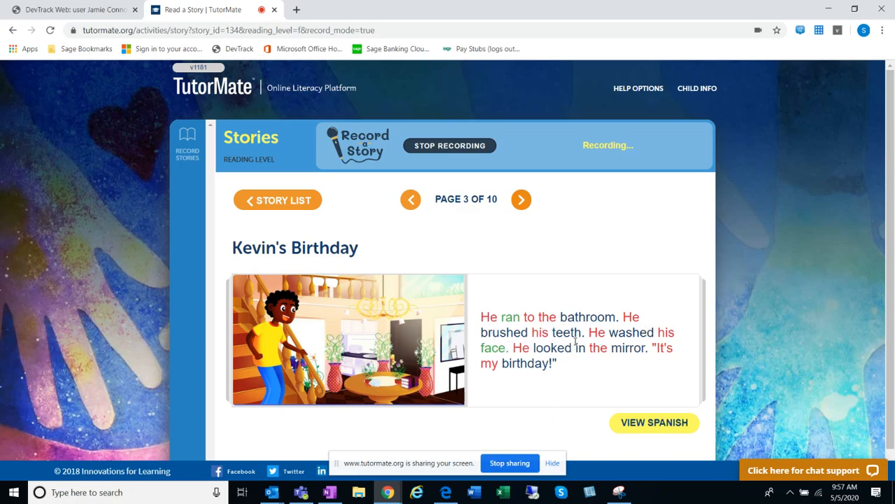
{"action": "mouse_move", "coordinate": [529, 361]}
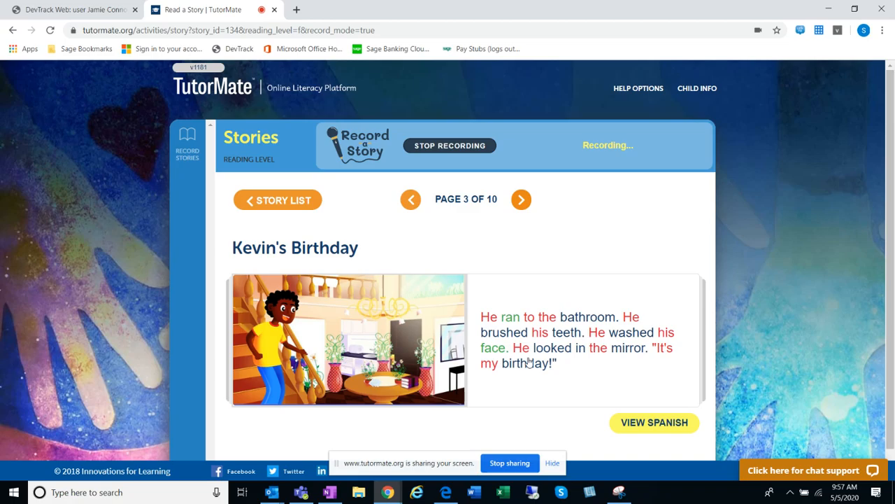
{"action": "mouse_move", "coordinate": [680, 352]}
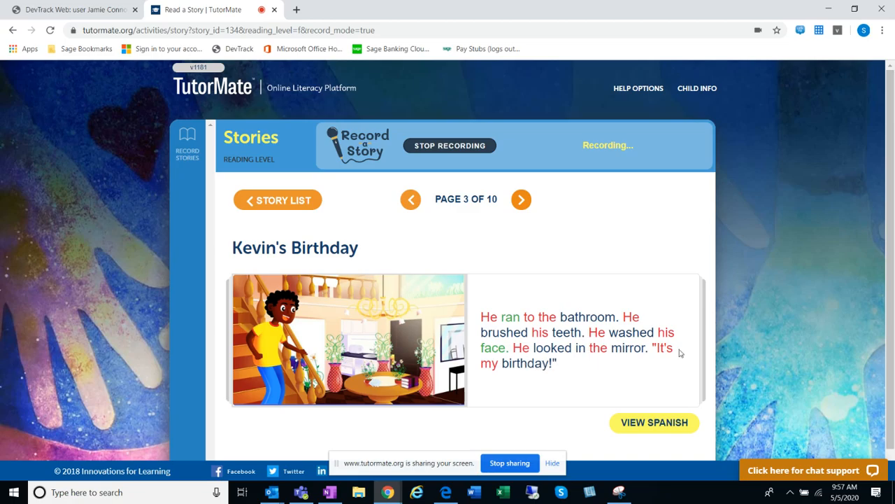
{"action": "mouse_move", "coordinate": [530, 196]}
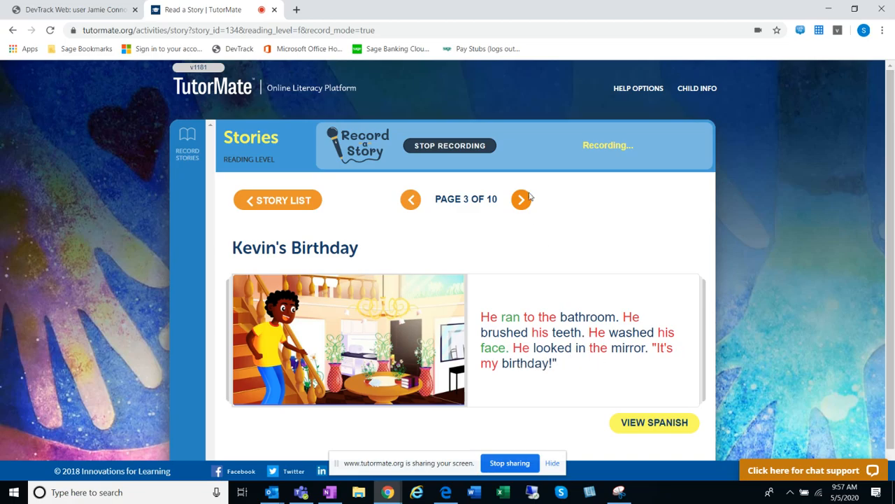
{"action": "left_click", "coordinate": [520, 199]}
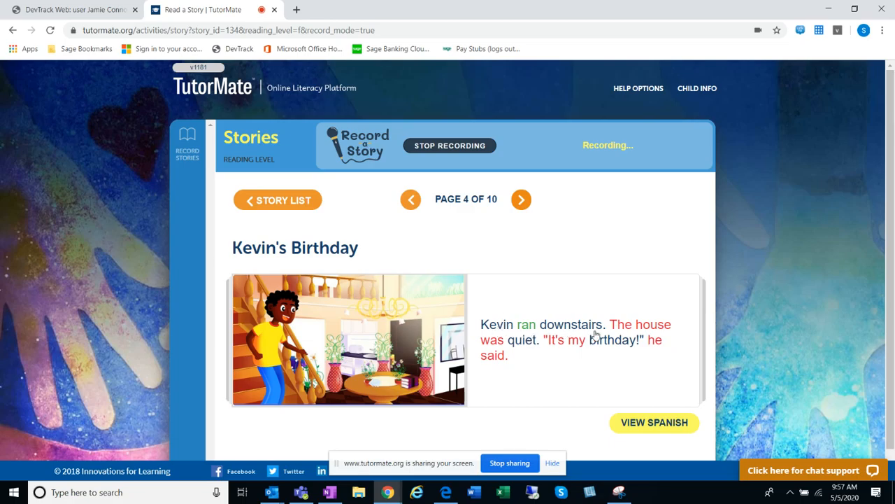
{"action": "mouse_move", "coordinate": [526, 348]}
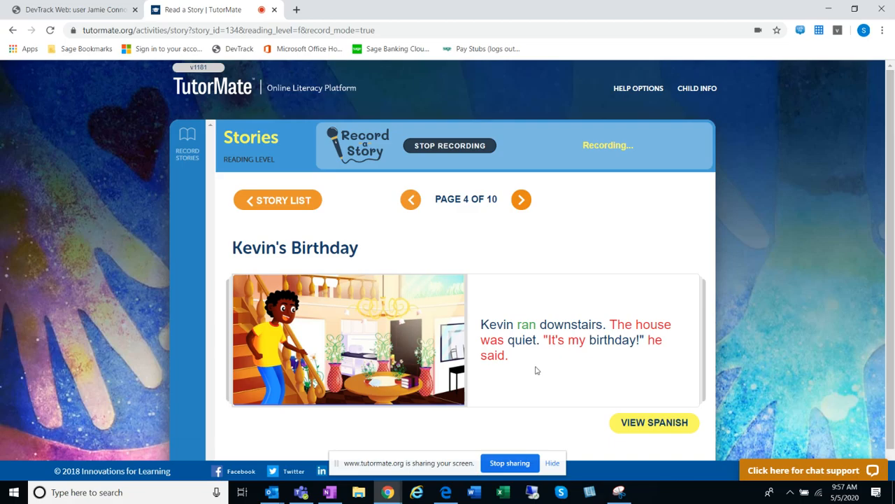
- Advance the story through pages 5 and 6 to page 7 of 10
{"action": "left_click", "coordinate": [521, 199]}
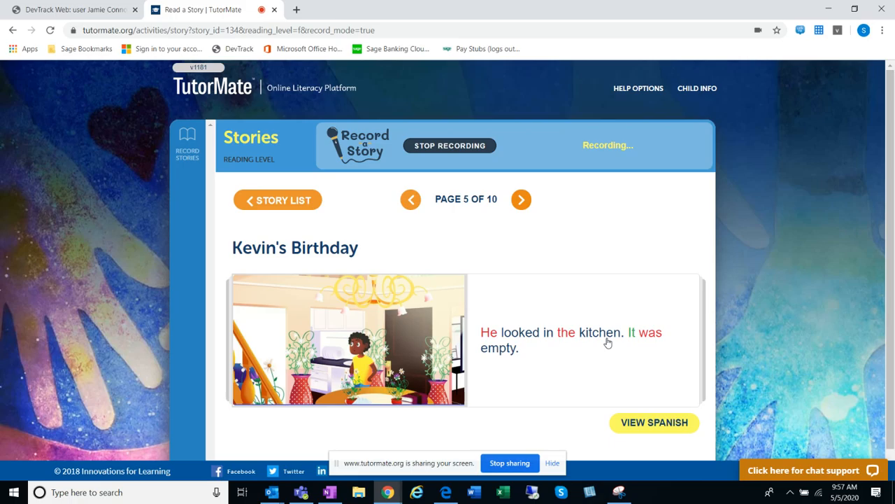
{"action": "mouse_move", "coordinate": [503, 351]}
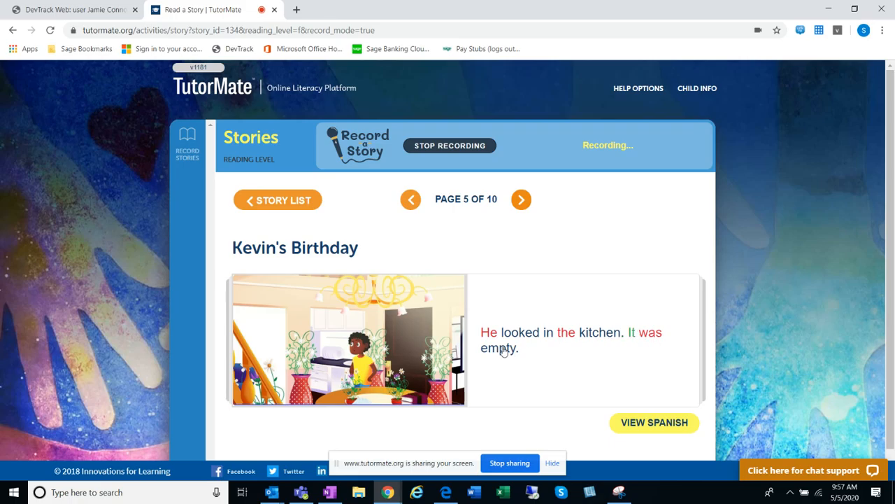
{"action": "left_click", "coordinate": [521, 198]}
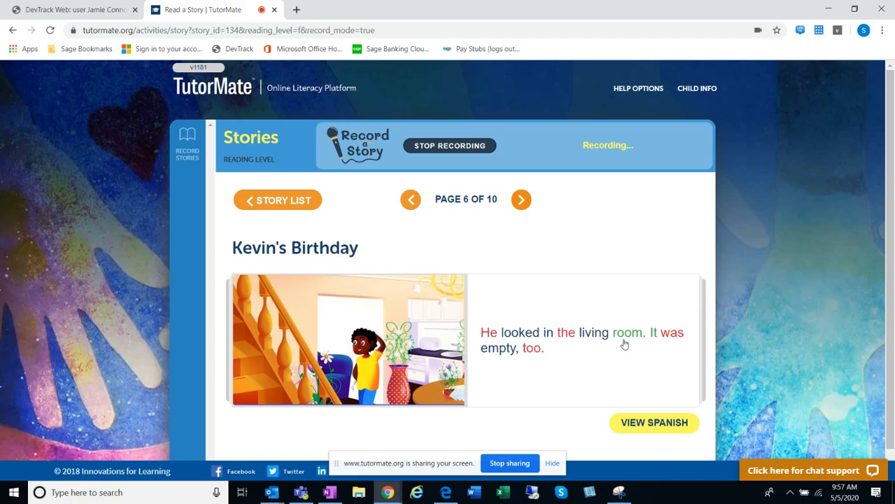
{"action": "mouse_move", "coordinate": [533, 358]}
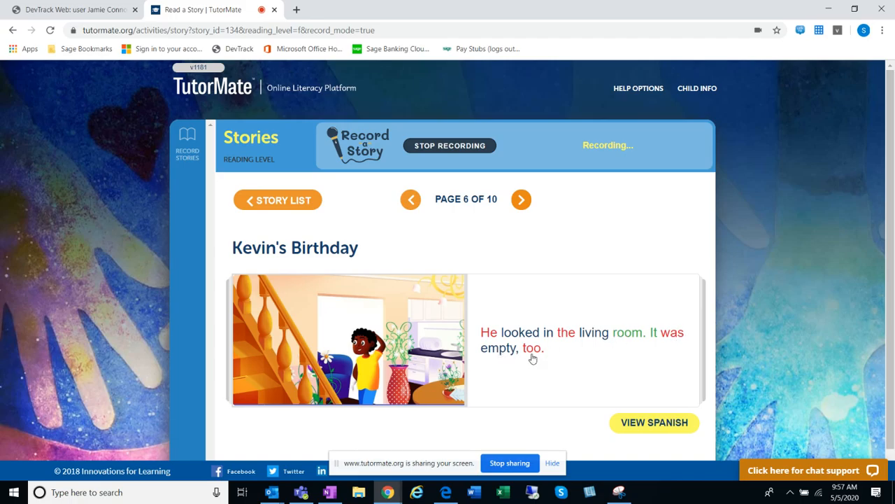
{"action": "left_click", "coordinate": [520, 199]}
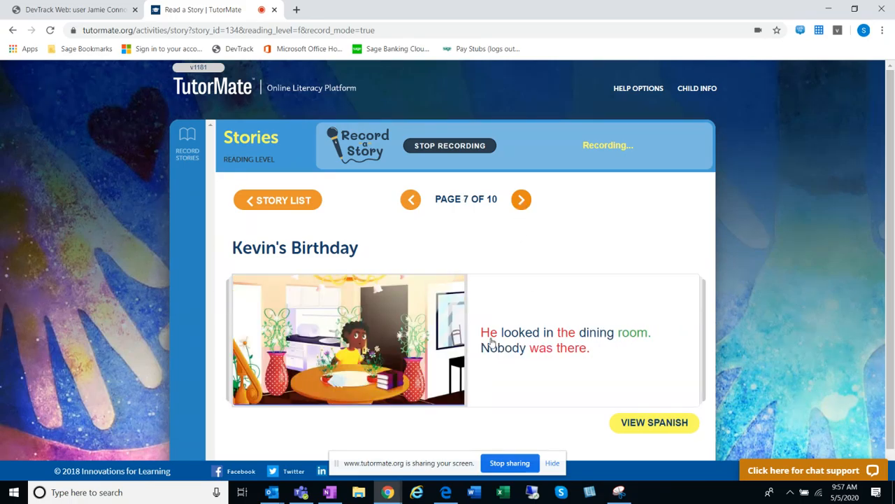
{"action": "mouse_move", "coordinate": [632, 342]}
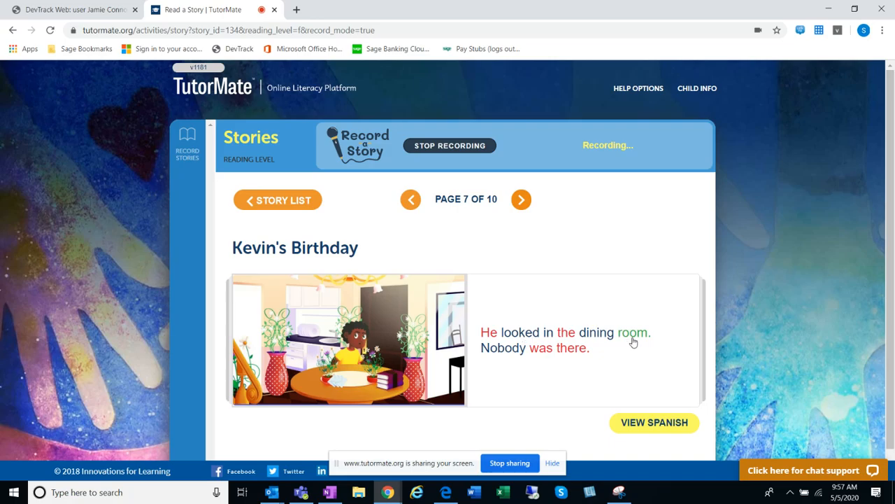
{"action": "mouse_move", "coordinate": [577, 361]}
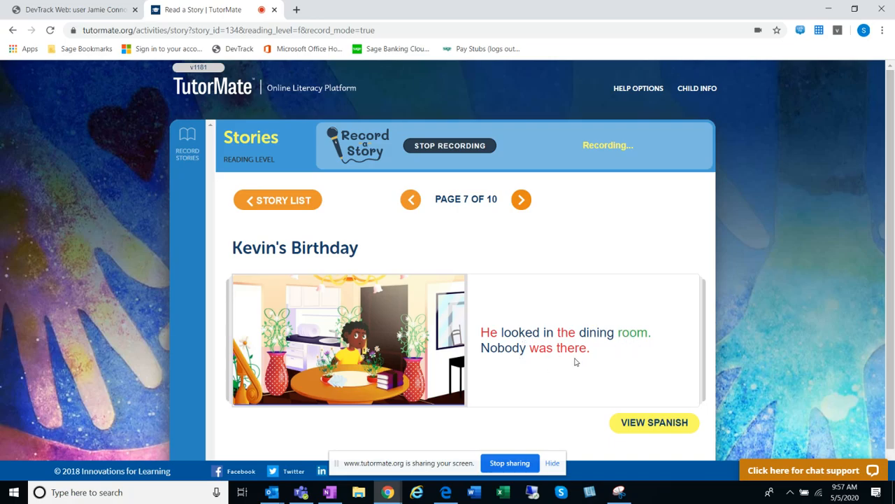
{"action": "left_click", "coordinate": [521, 199]}
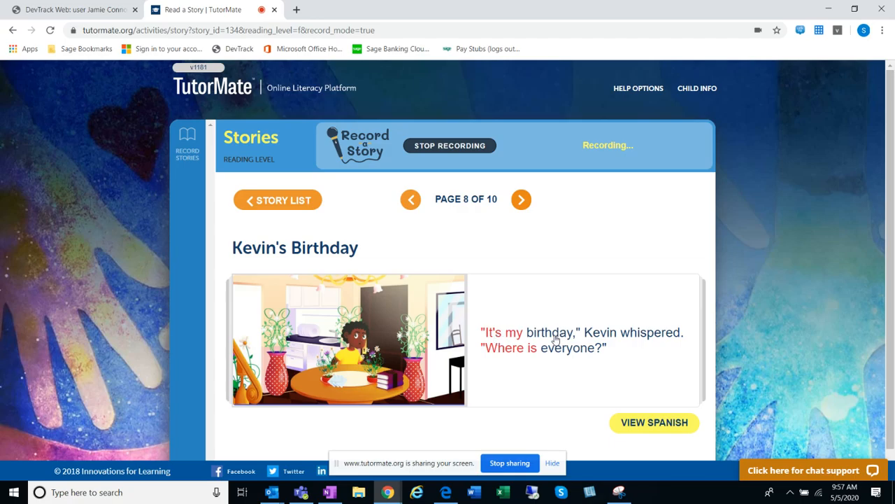
{"action": "mouse_move", "coordinate": [529, 355]}
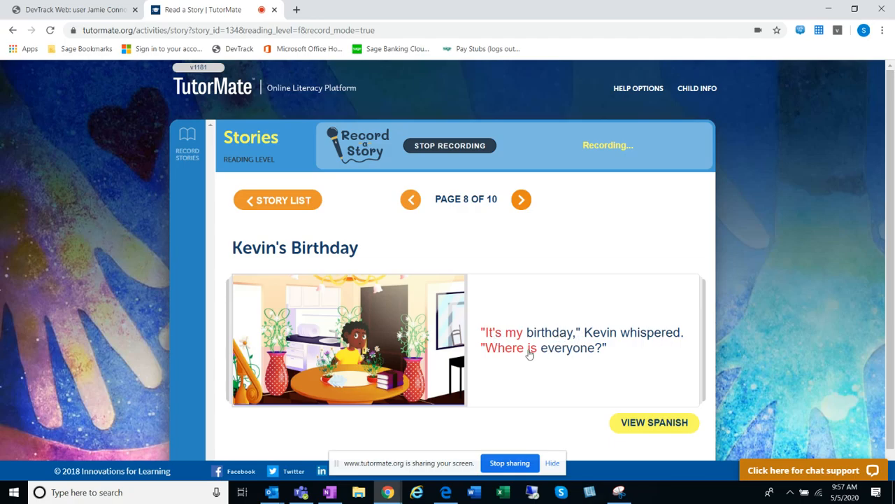
{"action": "mouse_move", "coordinate": [595, 357]}
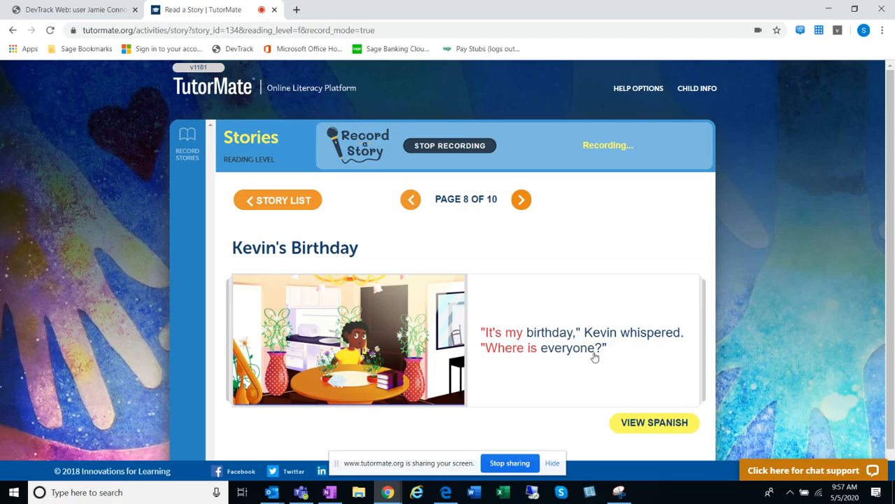
{"action": "left_click", "coordinate": [520, 198]}
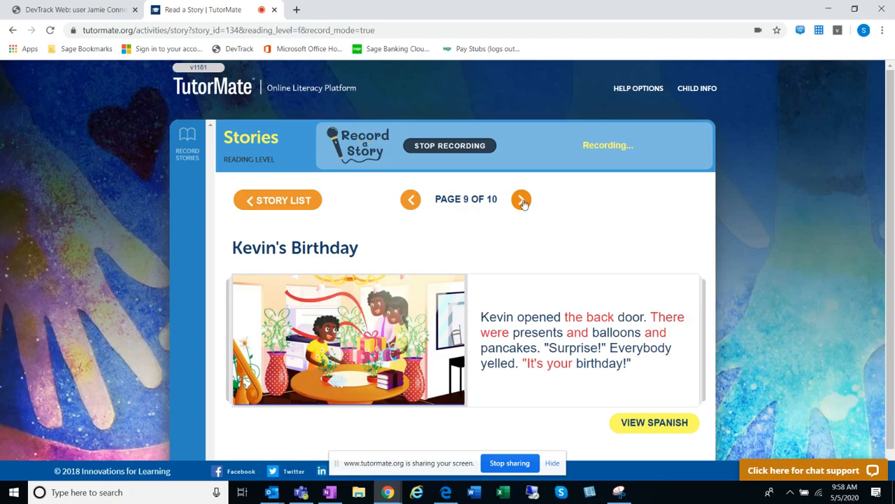
{"action": "mouse_move", "coordinate": [616, 333]}
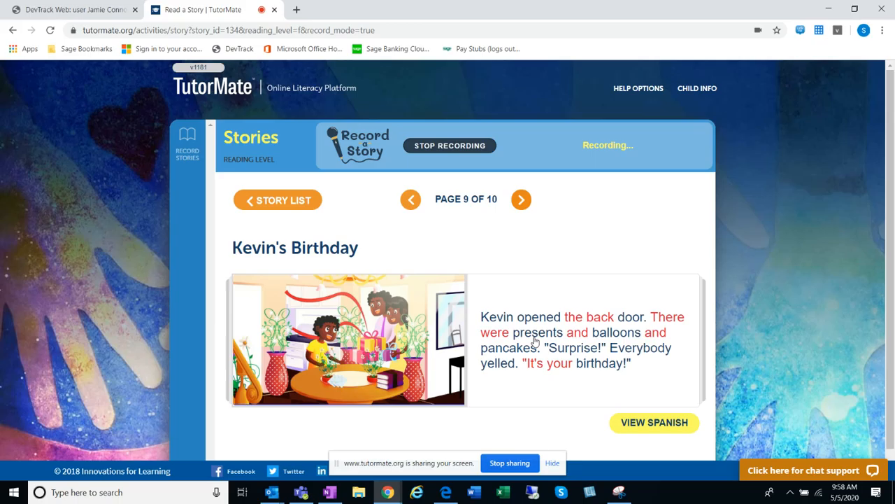
{"action": "mouse_move", "coordinate": [659, 347]}
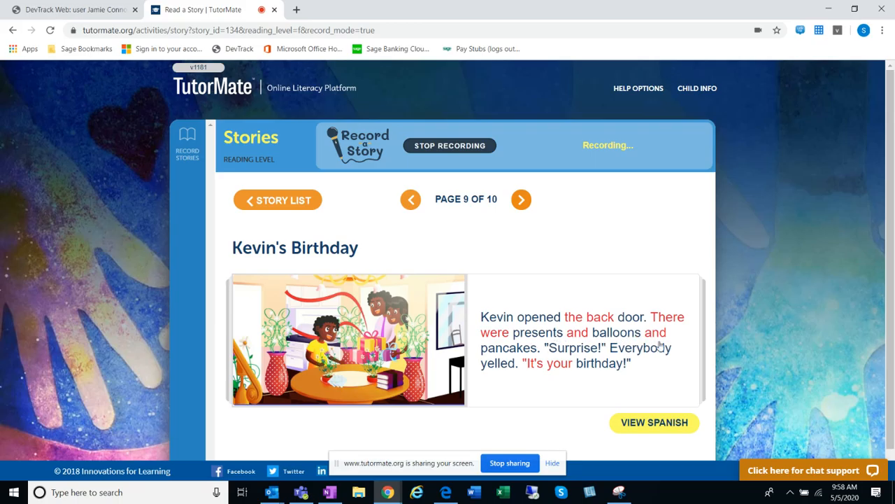
{"action": "mouse_move", "coordinate": [616, 368]}
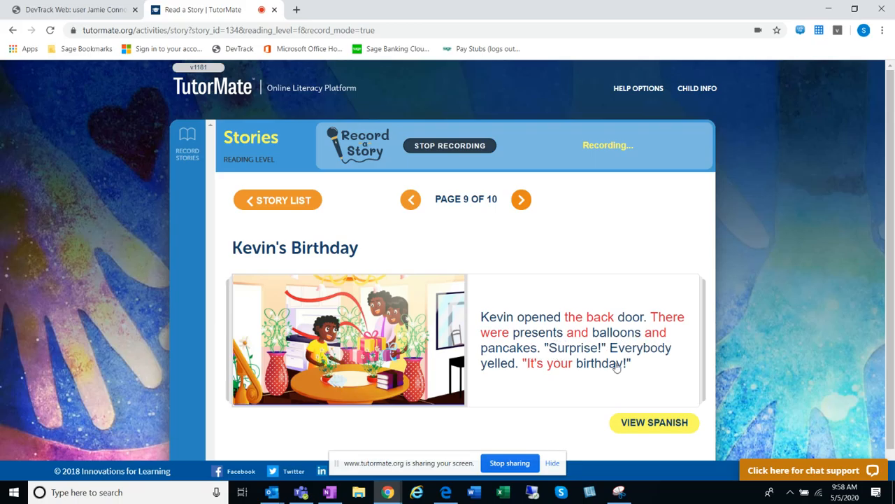
{"action": "mouse_move", "coordinate": [504, 367]}
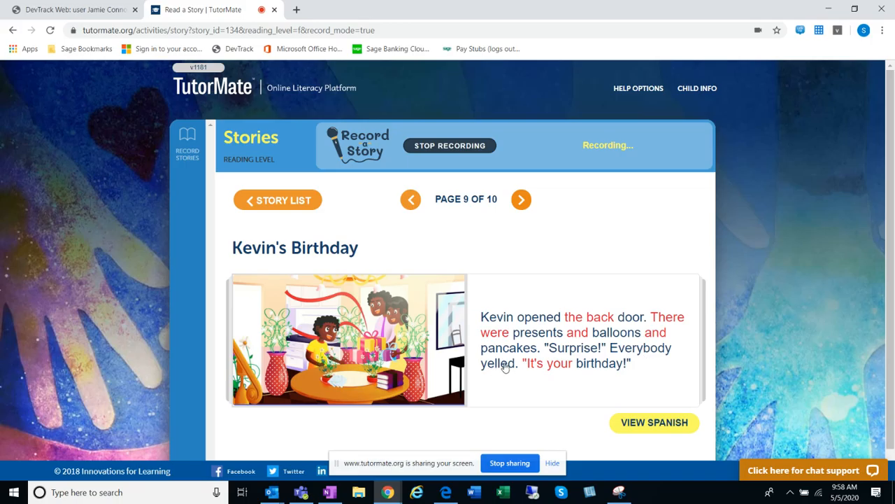
{"action": "mouse_move", "coordinate": [549, 222]}
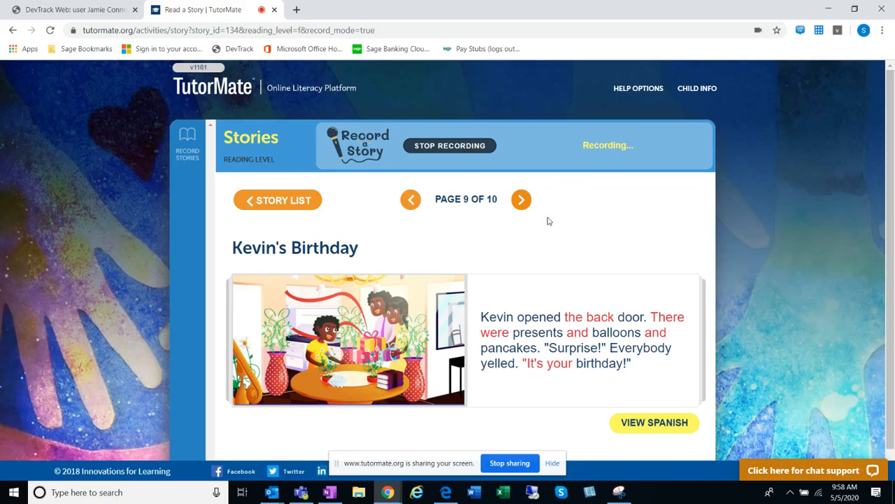
{"action": "mouse_move", "coordinate": [521, 198]}
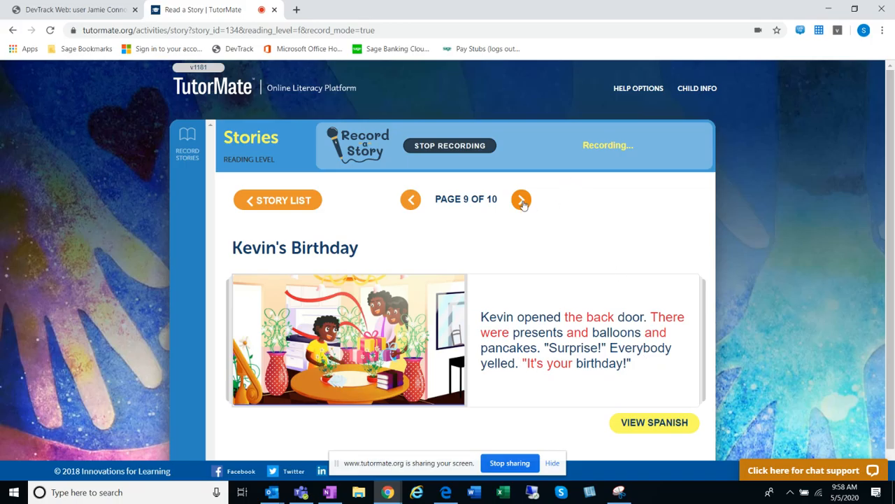
- Reach page 10 with the comprehension questions, revisit page 9, and return to page 10
{"action": "left_click", "coordinate": [521, 199]}
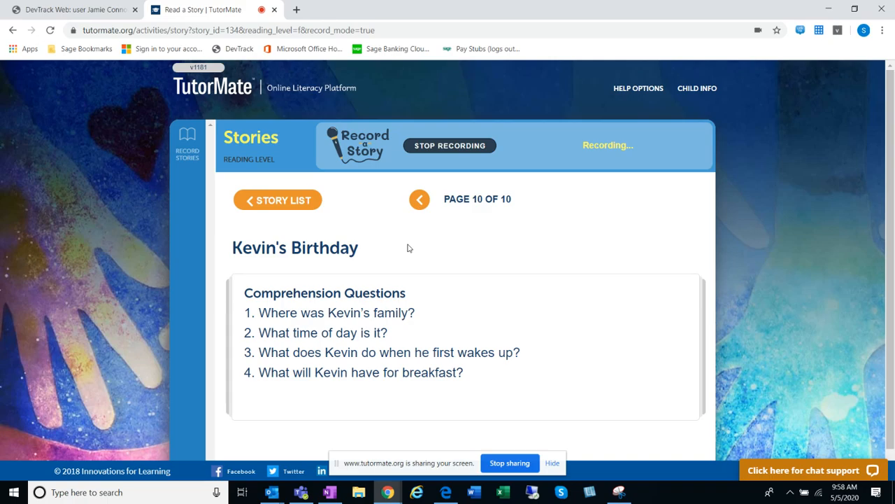
{"action": "mouse_move", "coordinate": [415, 213]}
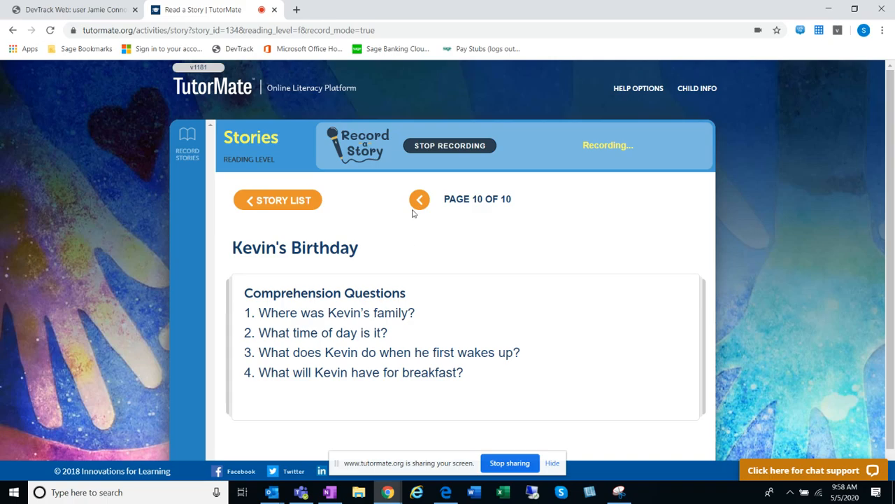
{"action": "left_click", "coordinate": [411, 199]}
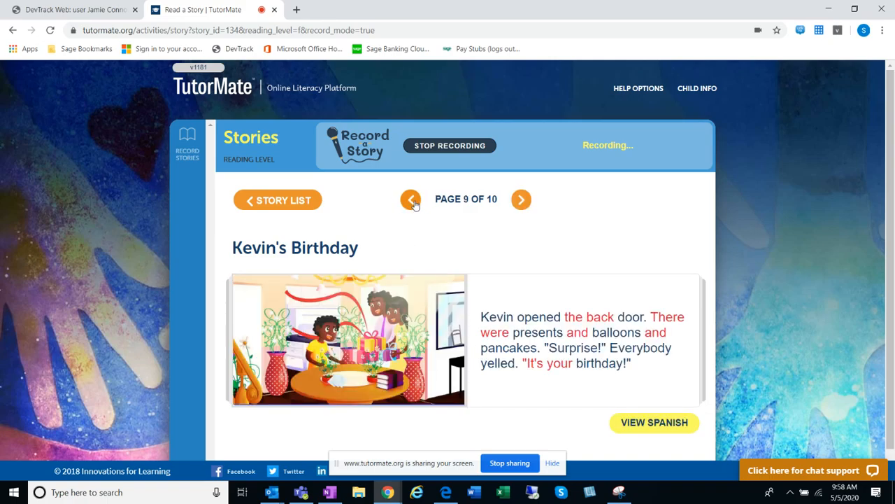
{"action": "mouse_move", "coordinate": [637, 330]}
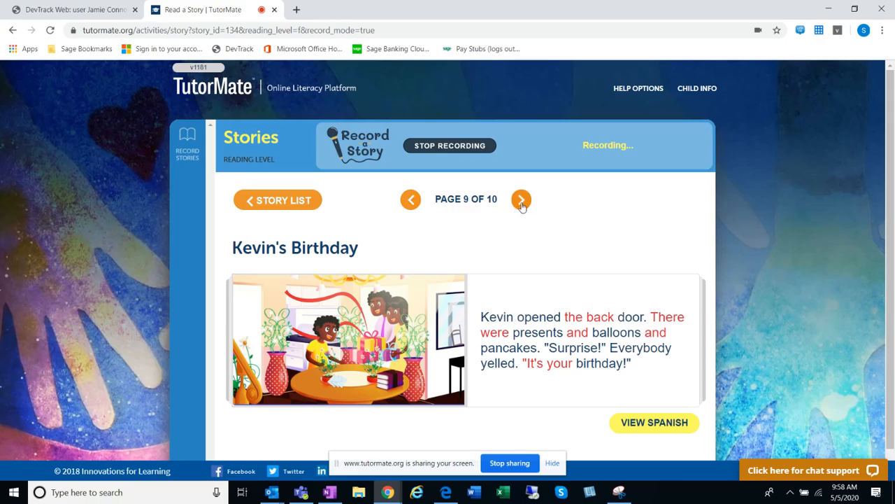
{"action": "left_click", "coordinate": [521, 199]}
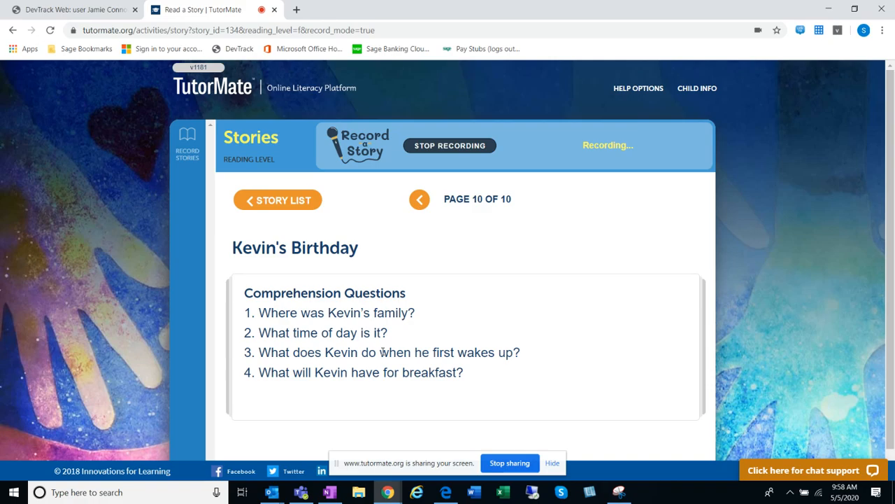
{"action": "mouse_move", "coordinate": [273, 338]}
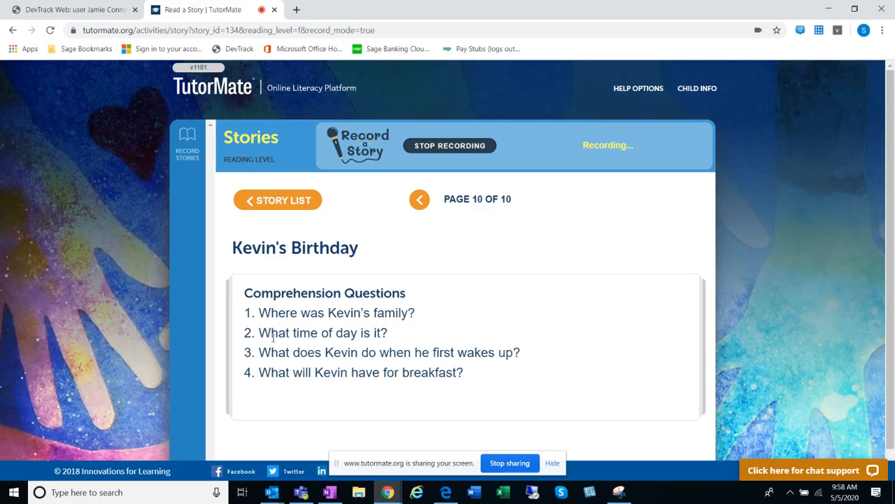
{"action": "mouse_move", "coordinate": [470, 369]}
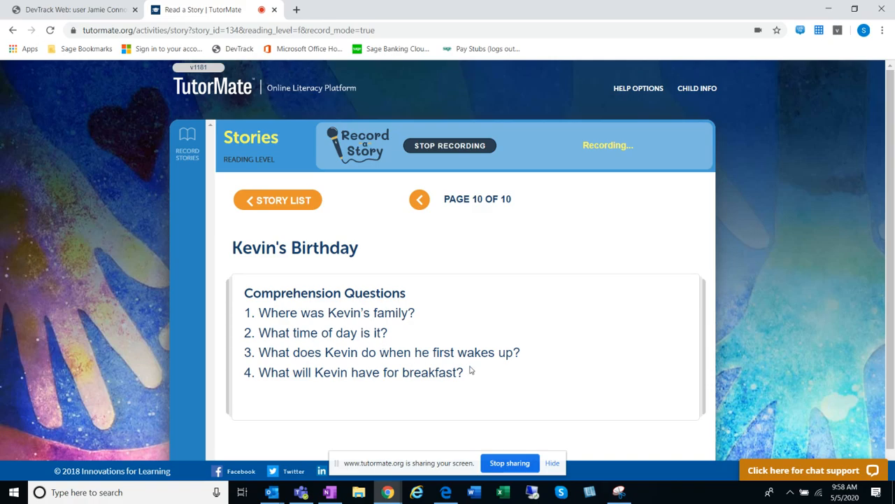
{"action": "mouse_move", "coordinate": [437, 226]}
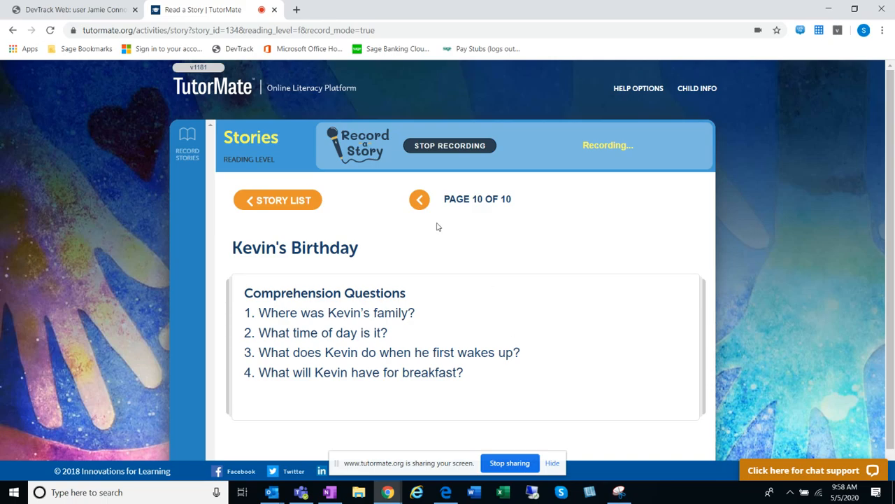
- Page back from the questions to page 3, then forward again toward page 8
{"action": "left_click", "coordinate": [420, 199]}
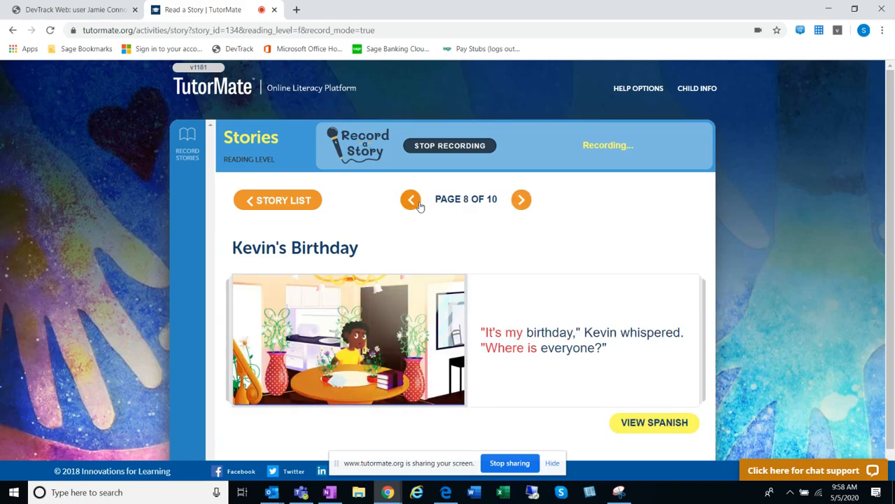
{"action": "left_click", "coordinate": [412, 198]}
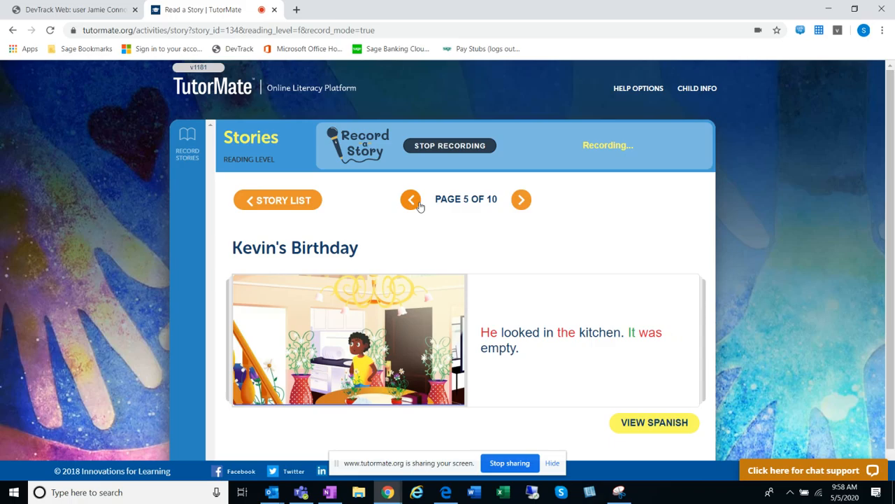
{"action": "left_click", "coordinate": [411, 199]}
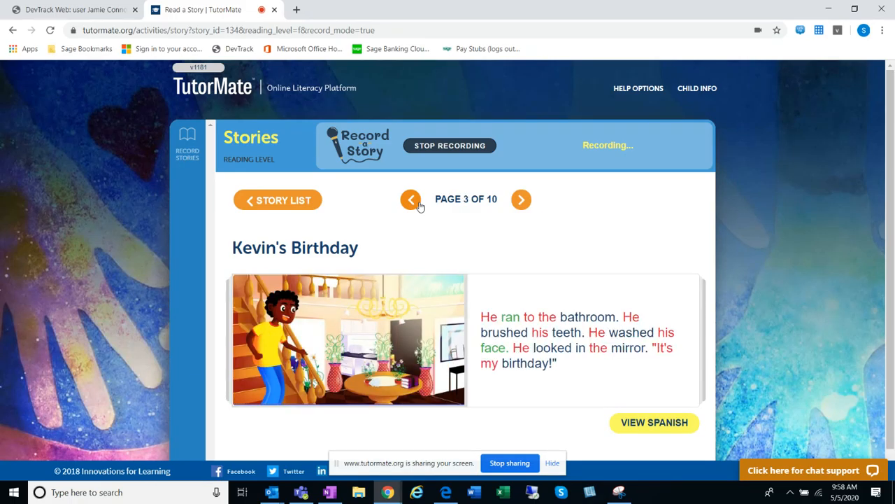
{"action": "mouse_move", "coordinate": [501, 322]}
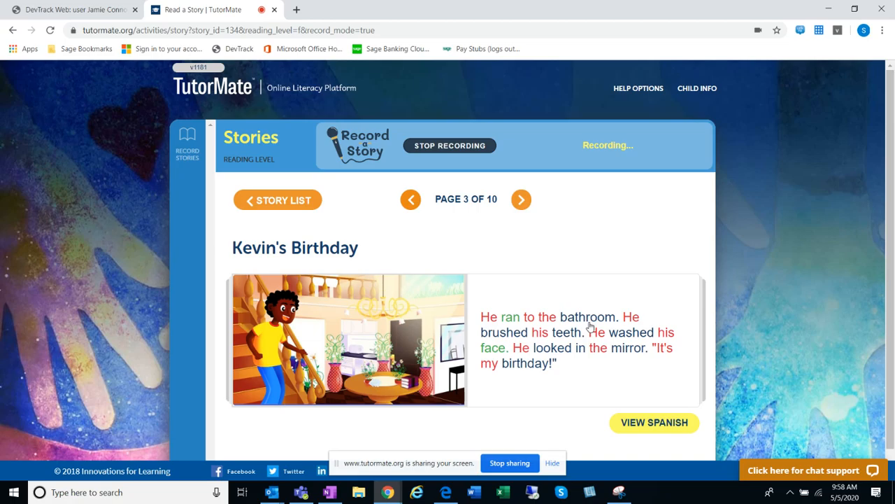
{"action": "mouse_move", "coordinate": [616, 343]}
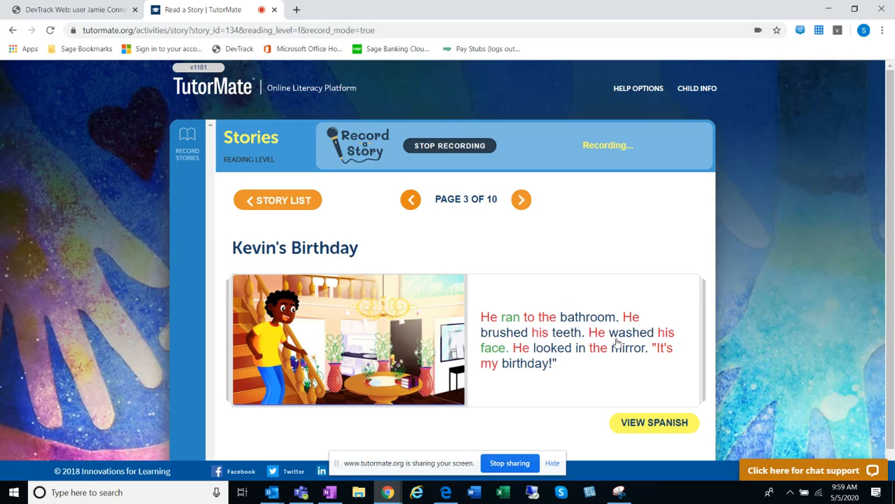
{"action": "mouse_move", "coordinate": [621, 358]}
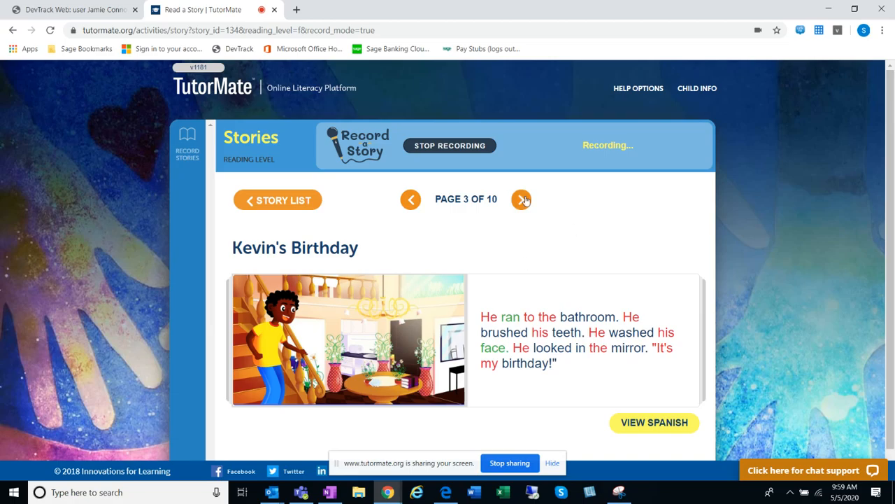
{"action": "left_click", "coordinate": [522, 199]}
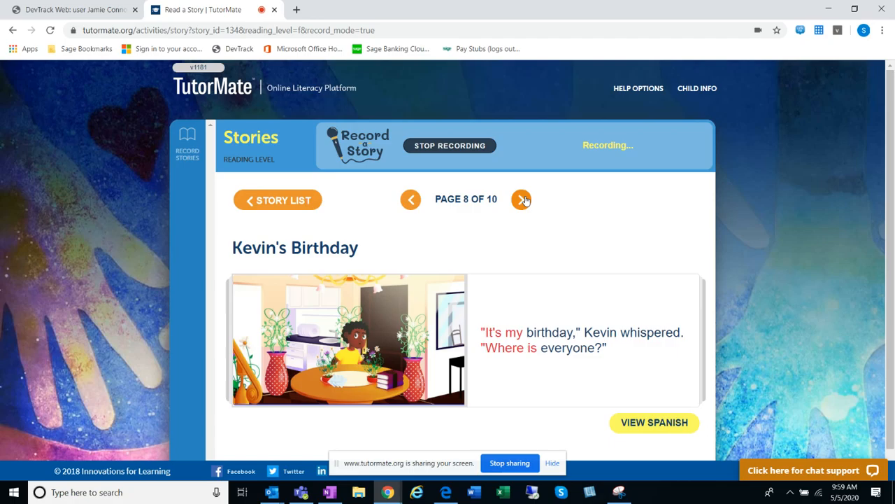
- Reach the comprehension questions on page 10, then step back to page 9's surprise party
{"action": "left_click", "coordinate": [521, 199]}
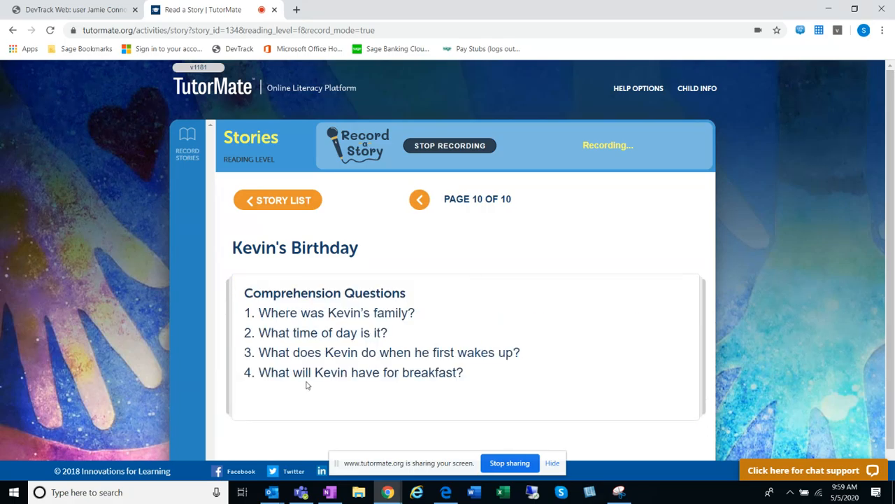
{"action": "mouse_move", "coordinate": [414, 383]}
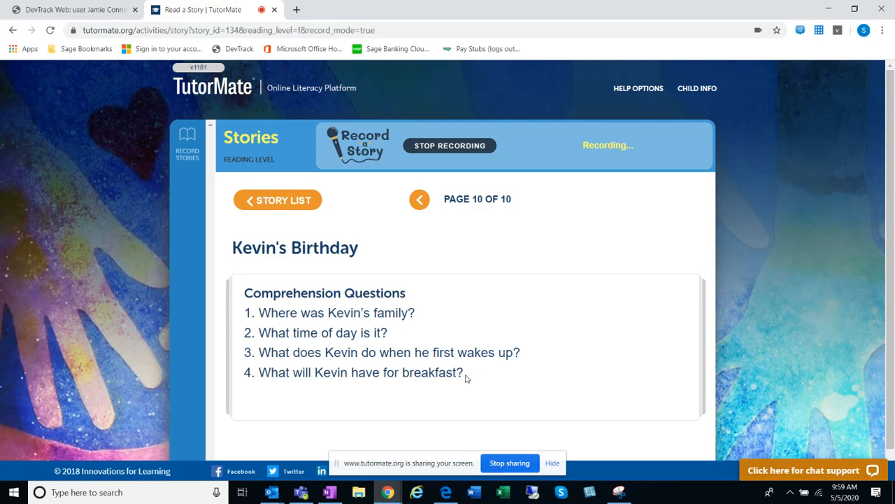
{"action": "mouse_move", "coordinate": [408, 190]}
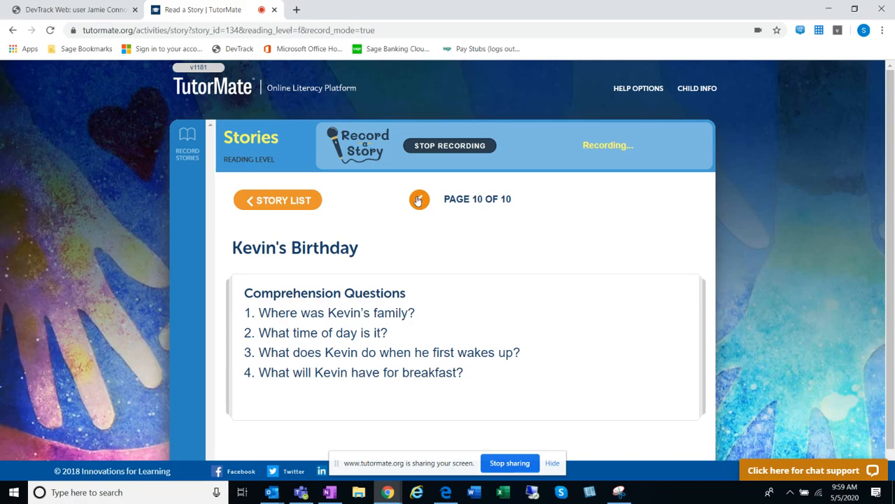
{"action": "left_click", "coordinate": [418, 199]}
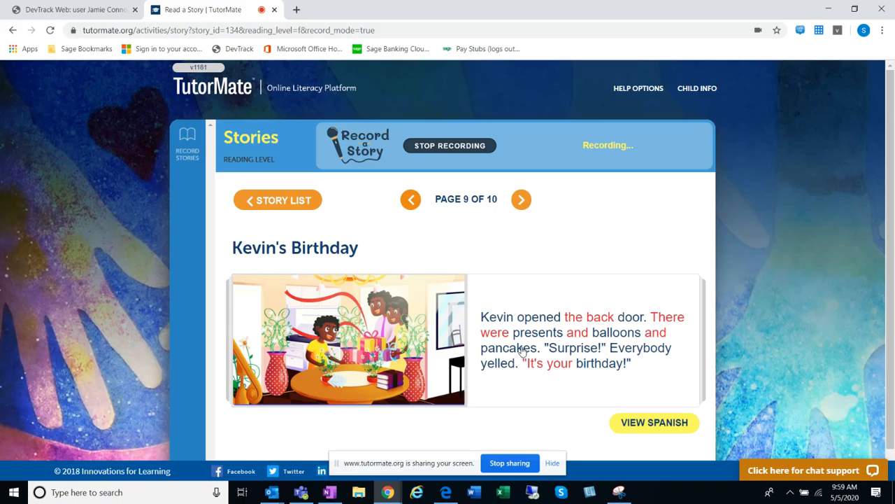
{"action": "mouse_move", "coordinate": [529, 333]}
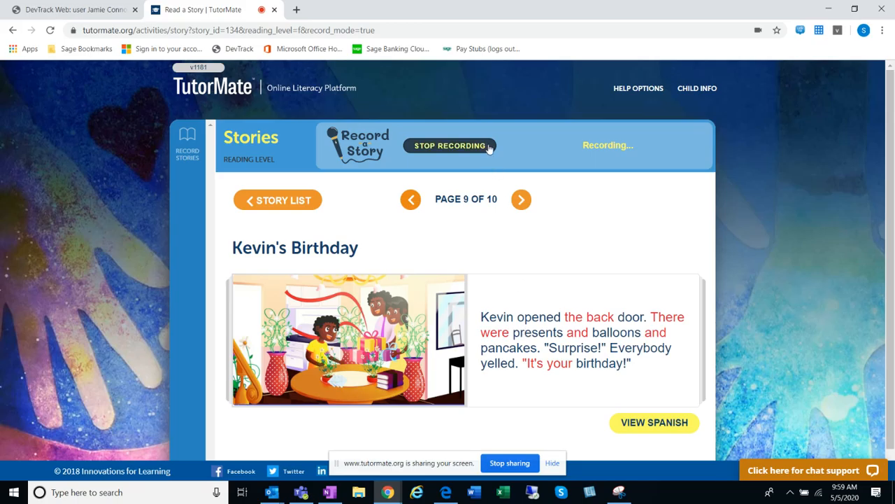
{"action": "mouse_move", "coordinate": [490, 133]}
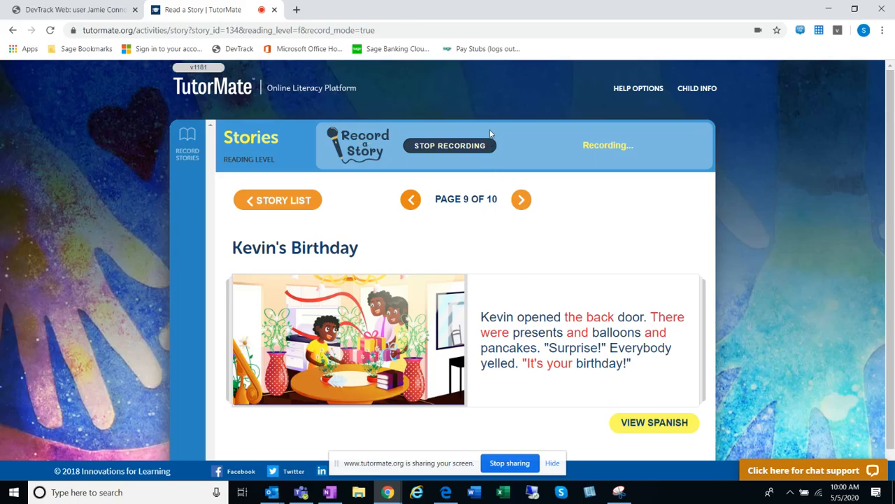